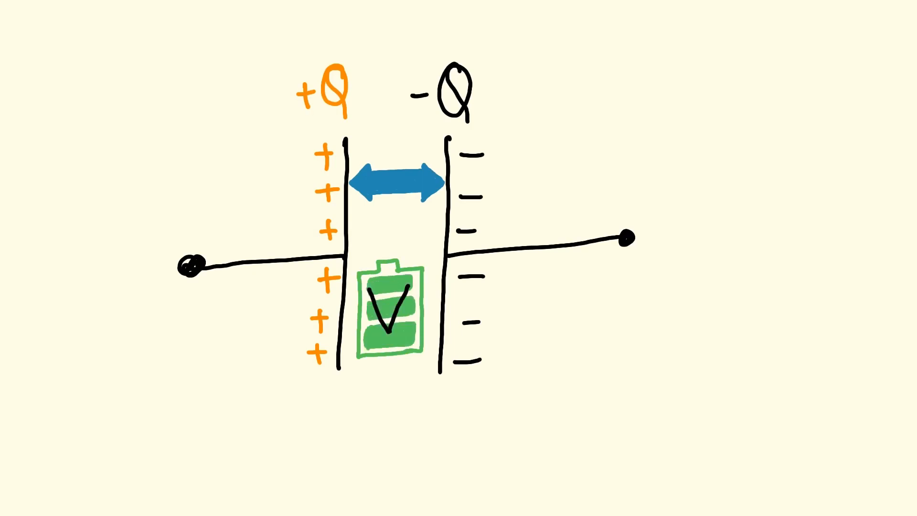
type("V-ive")
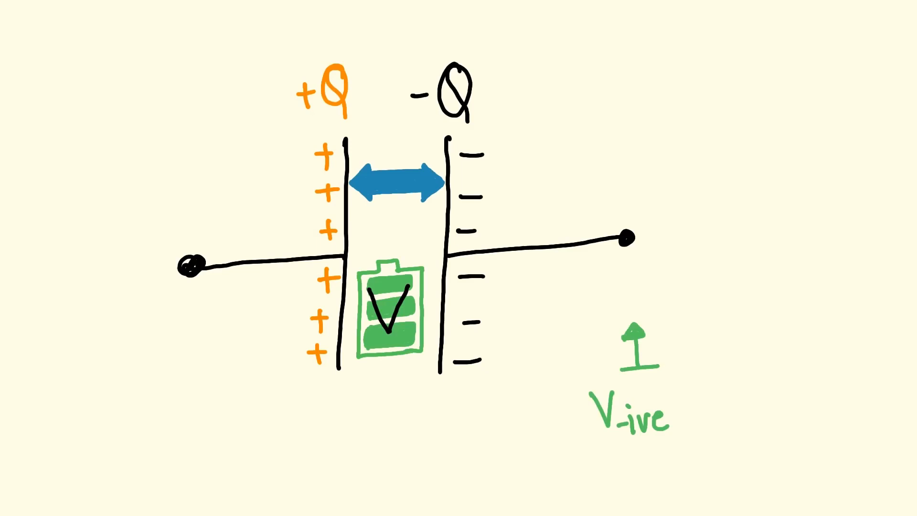